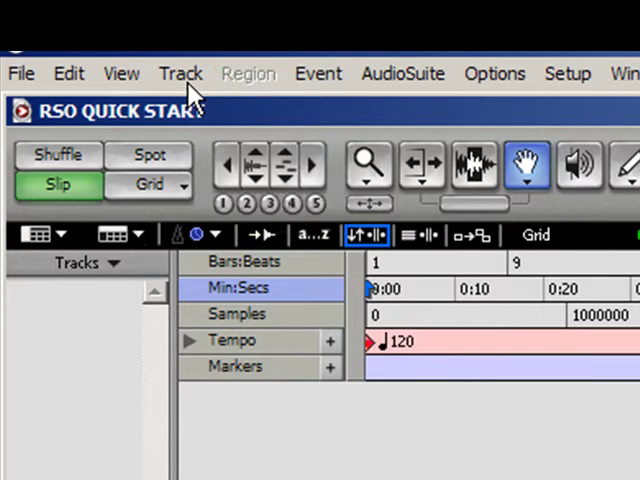
- Create 1 new Stereo Audio Track via Track > New
left_click(180, 72)
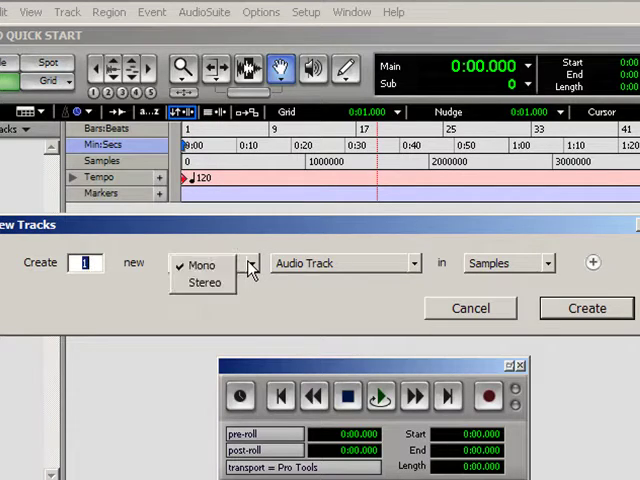
left_click(204, 280)
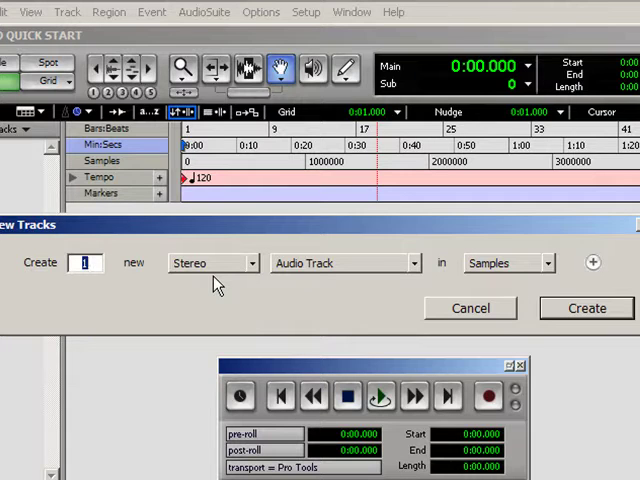
mouse_move(344, 268)
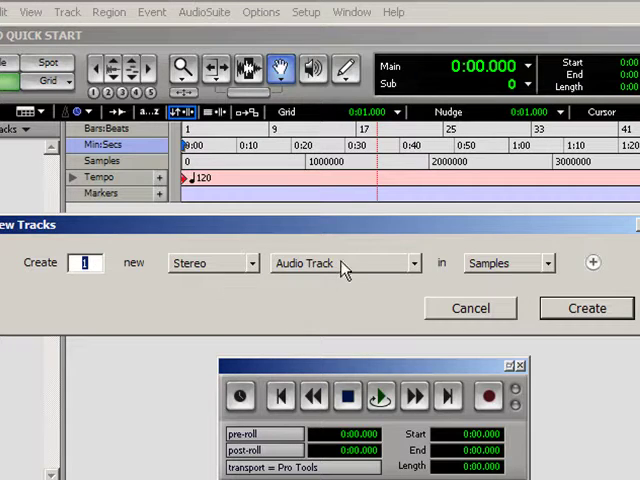
mouse_move(520, 270)
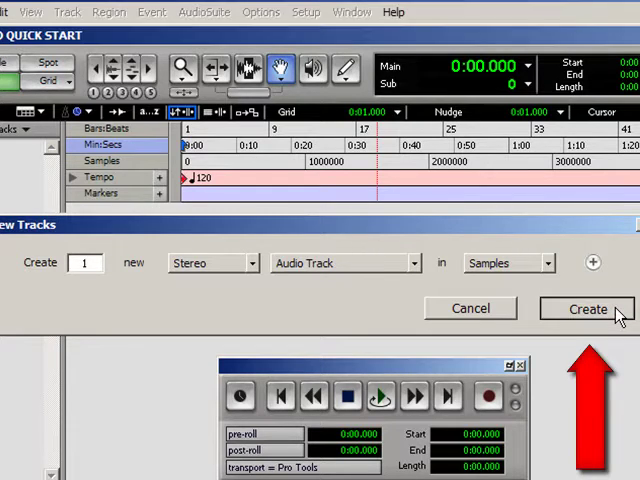
left_click(588, 308)
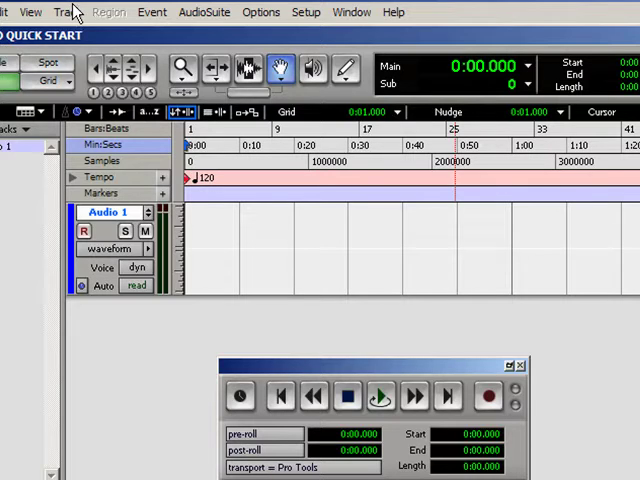
- Create 8 more Stereo Audio Tracks via Track > New
left_click(68, 12)
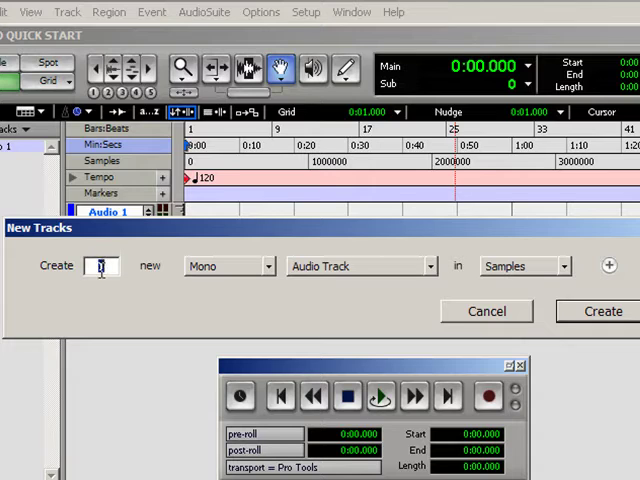
left_click(268, 266)
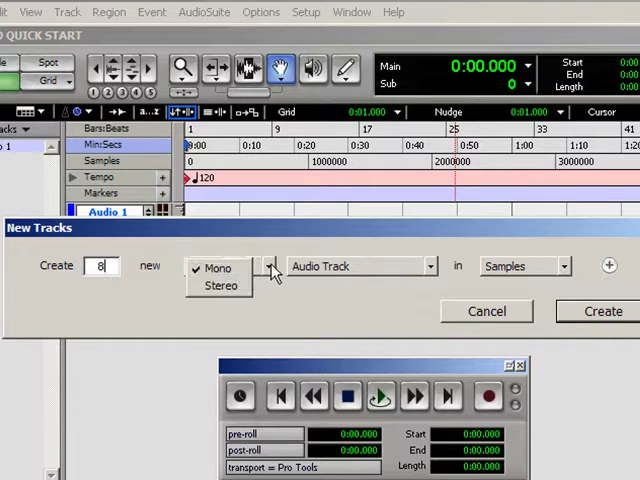
left_click(220, 284)
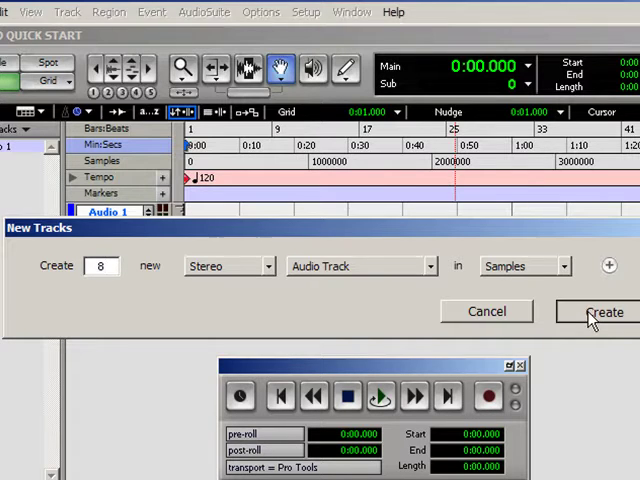
left_click(600, 312)
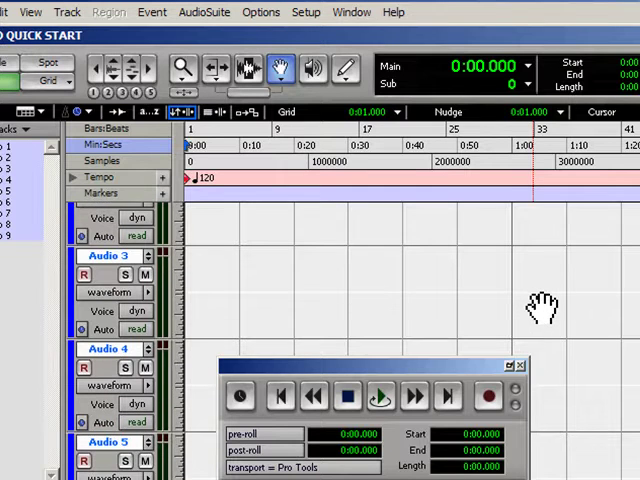
scroll("up", 3)
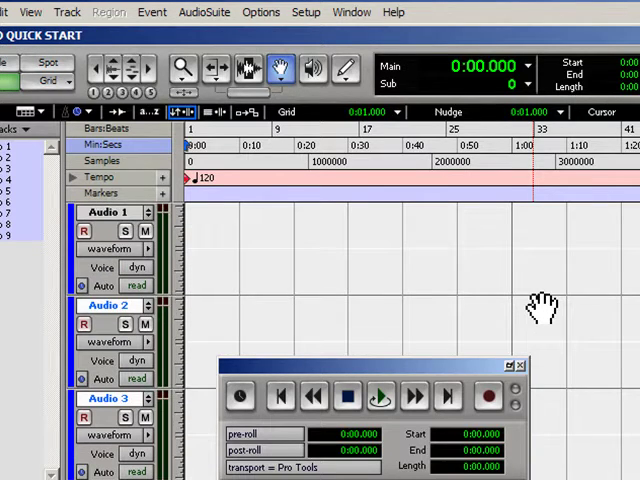
mouse_move(492, 252)
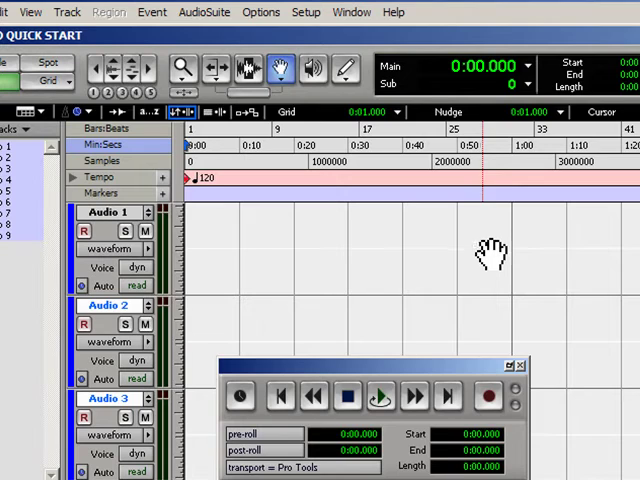
mouse_move(184, 200)
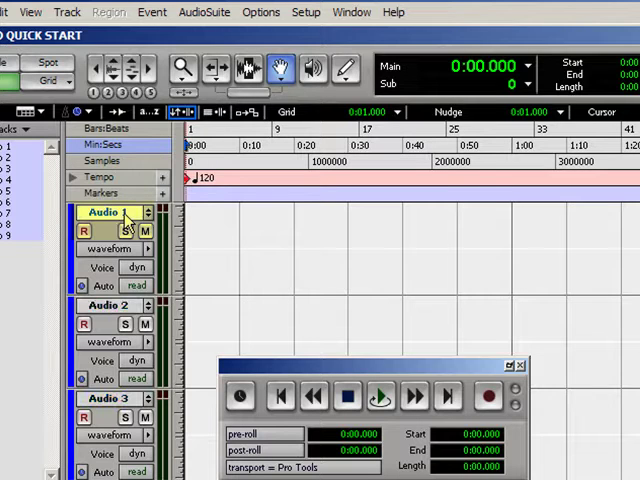
- Rename the Audio 1 track to 'Synth'
double_click(108, 212)
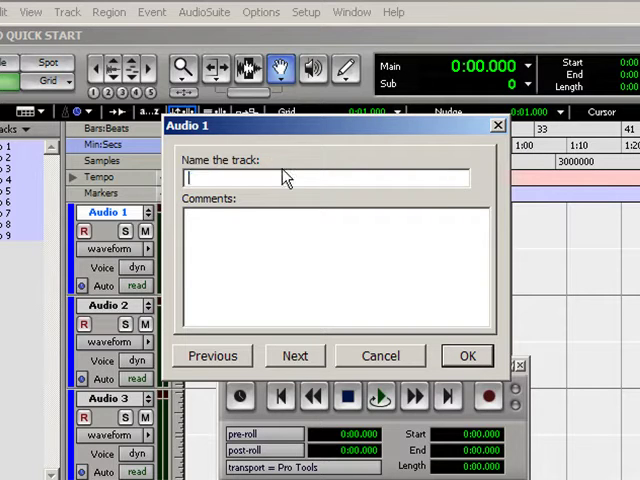
type("s")
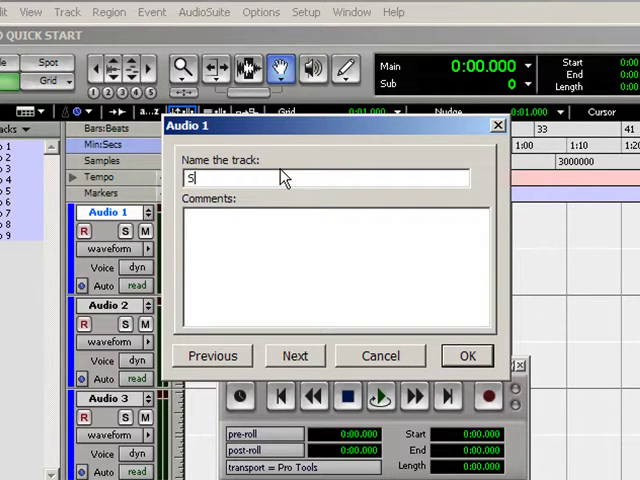
type("ynth")
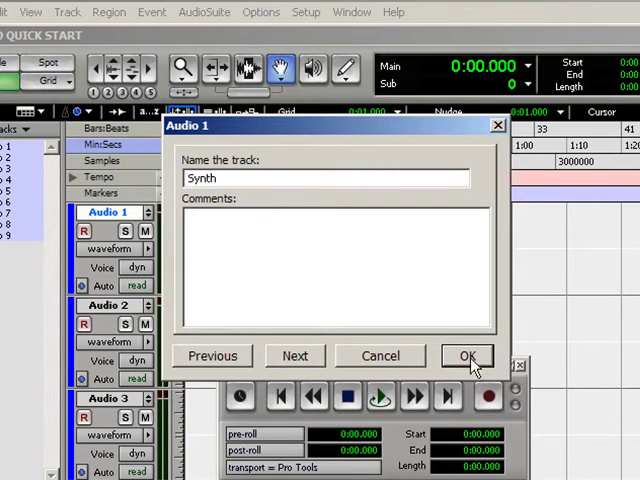
left_click(466, 356)
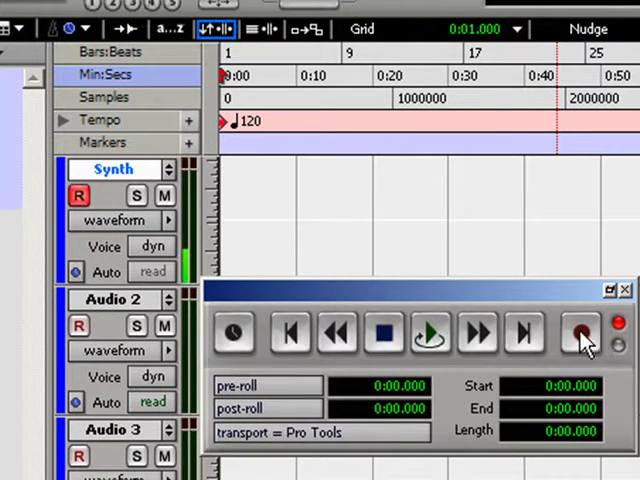
- Enable Record in the Transport and play to record clips onto the armed tracks
left_click(580, 332)
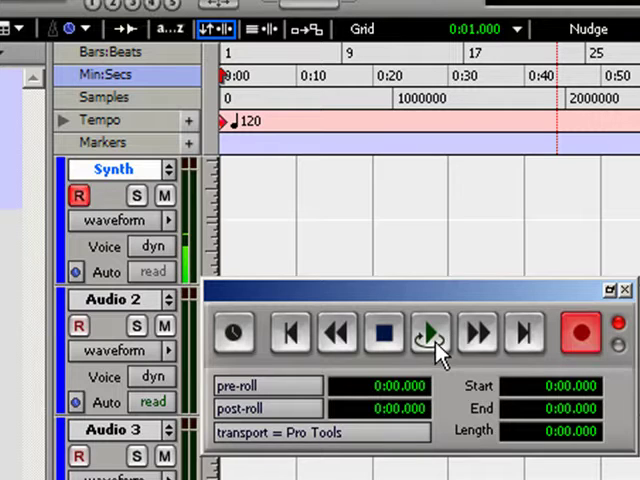
left_click(432, 332)
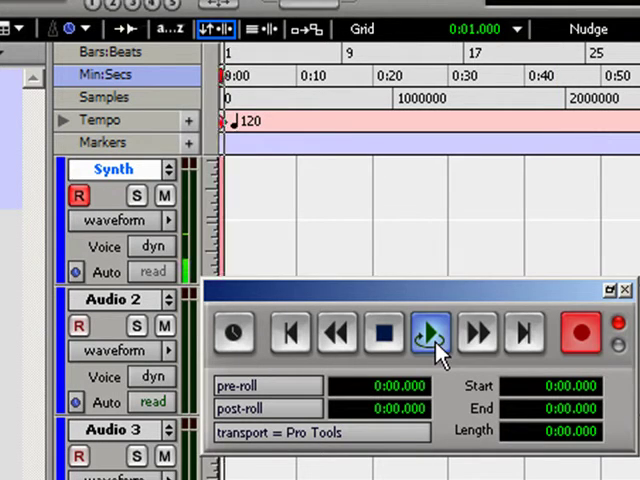
left_click(432, 332)
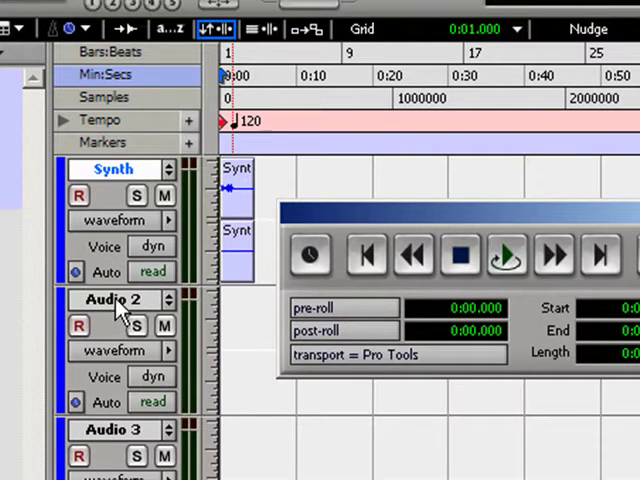
- Rename the Audio 2 track to 'Synth', making it Synth2
double_click(116, 300)
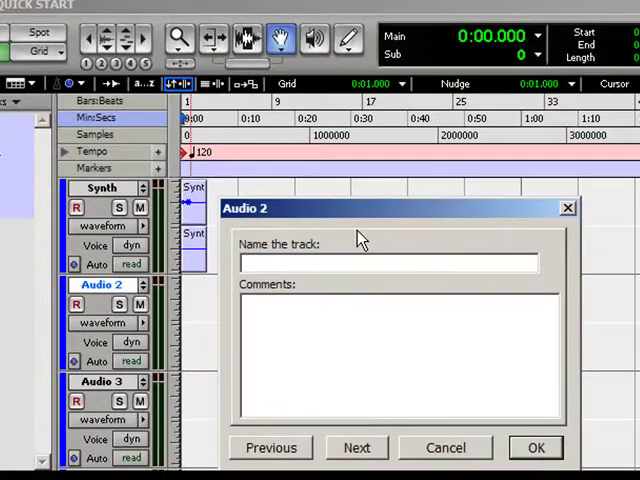
type("Sy")
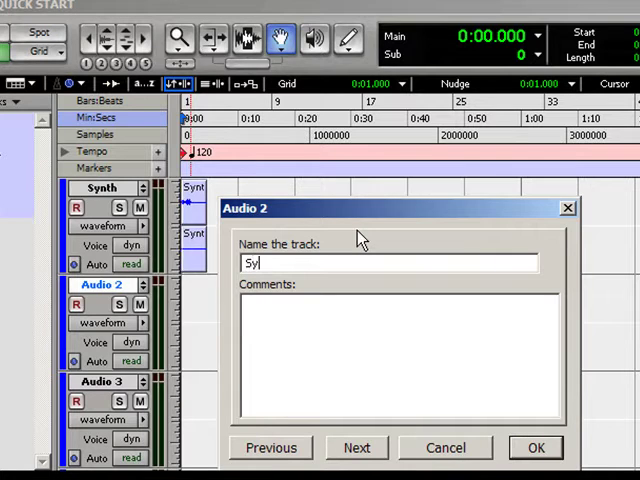
type("nth")
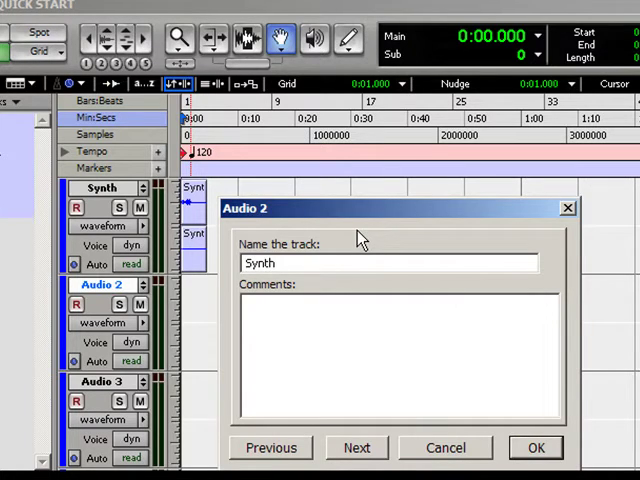
left_click(536, 448)
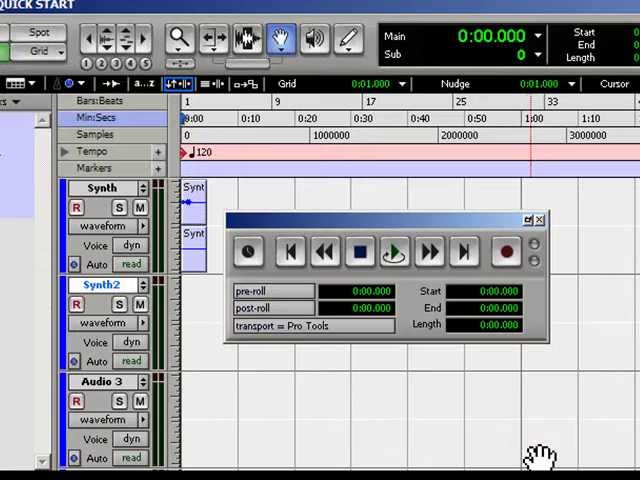
mouse_move(316, 224)
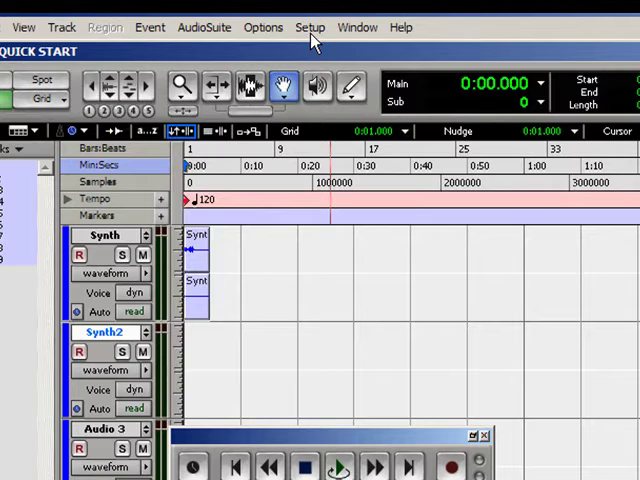
- Choose Setup > I/O... to show the I/O Setup window
left_click(310, 28)
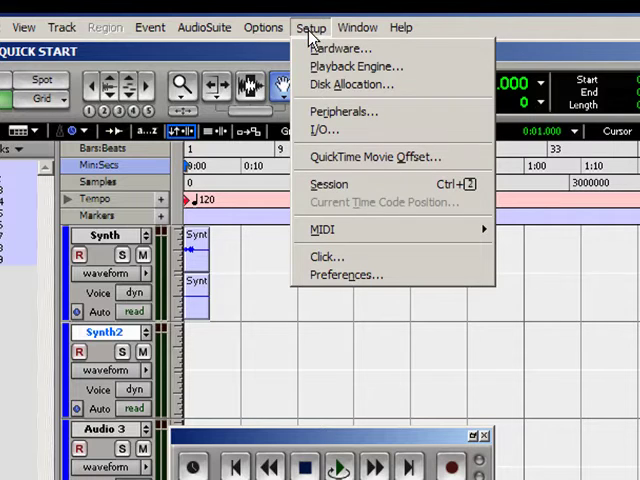
mouse_move(324, 130)
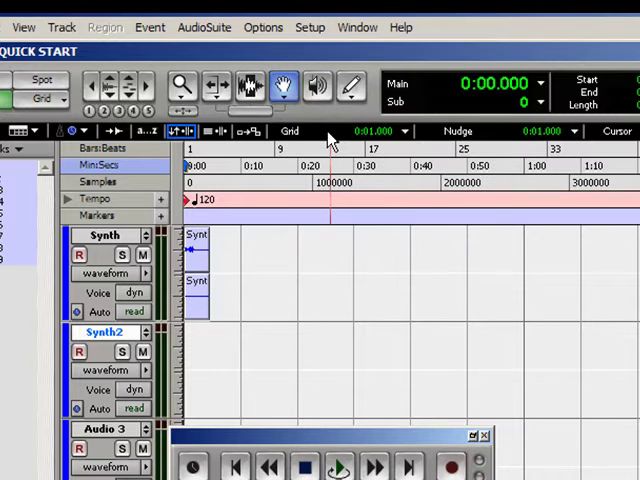
left_click(310, 28)
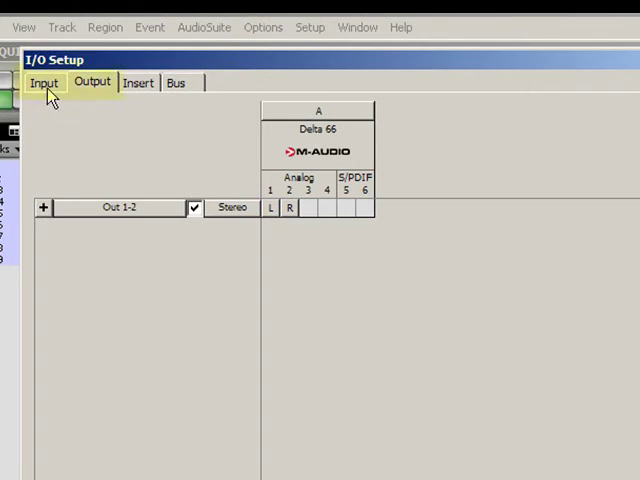
- Show the Input paths and expand In 1-2 into mono sub-paths In 1 and In 2
left_click(44, 82)
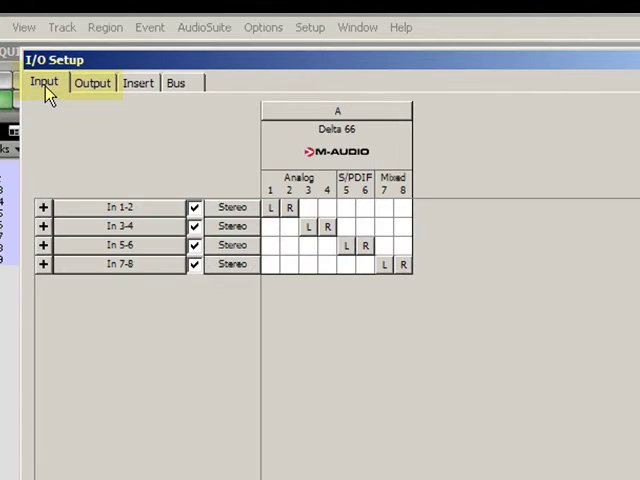
mouse_move(268, 148)
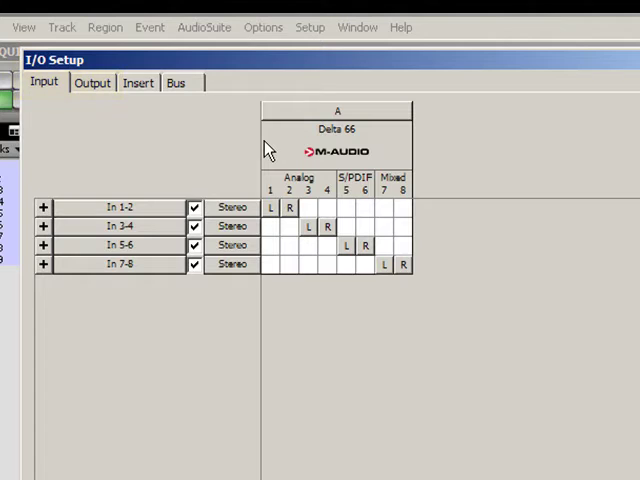
mouse_move(110, 210)
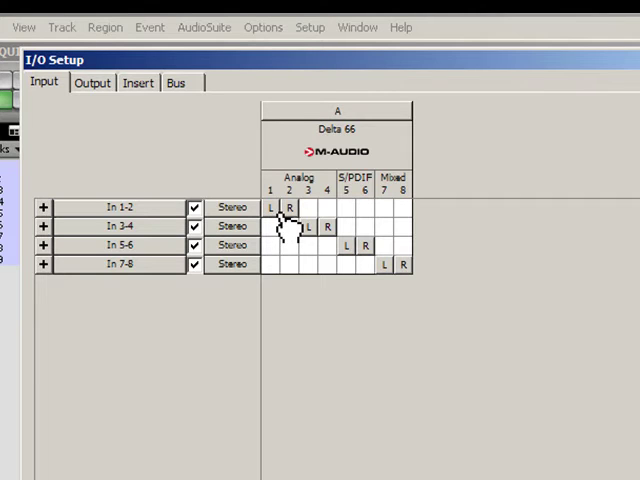
left_click(270, 208)
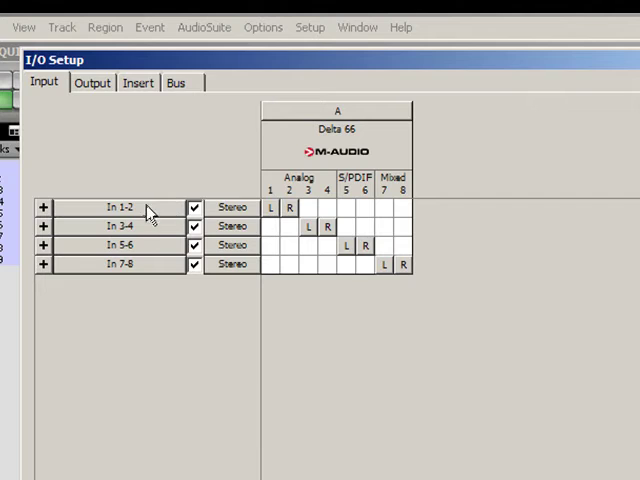
left_click(44, 208)
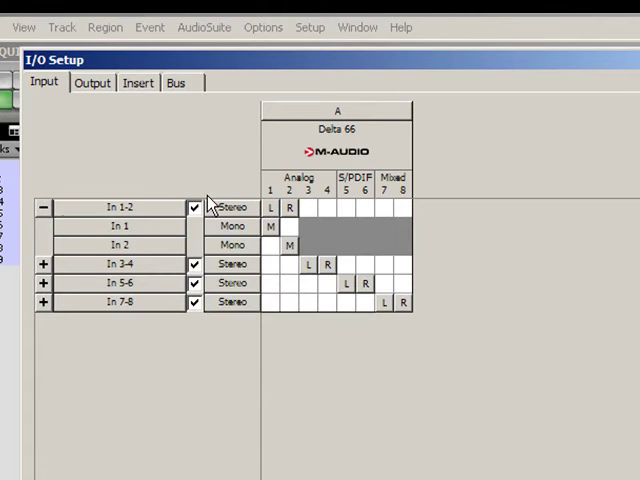
mouse_move(280, 160)
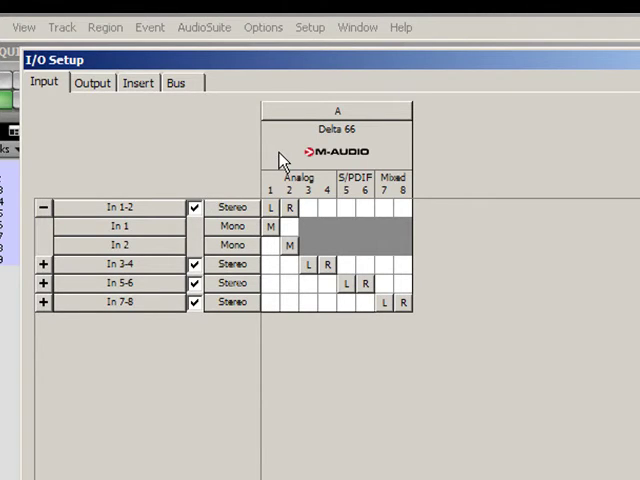
mouse_move(378, 408)
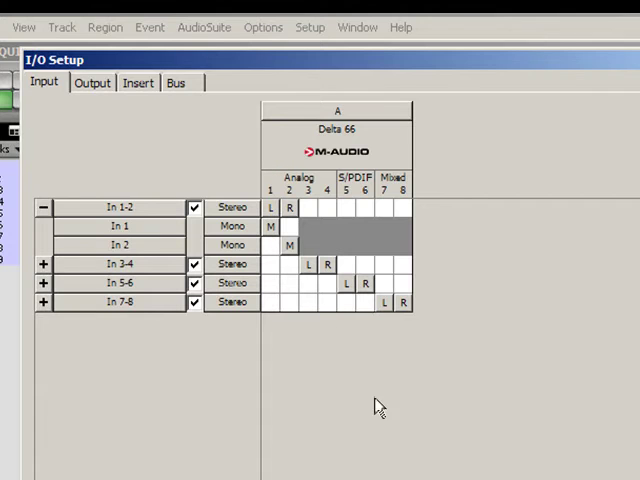